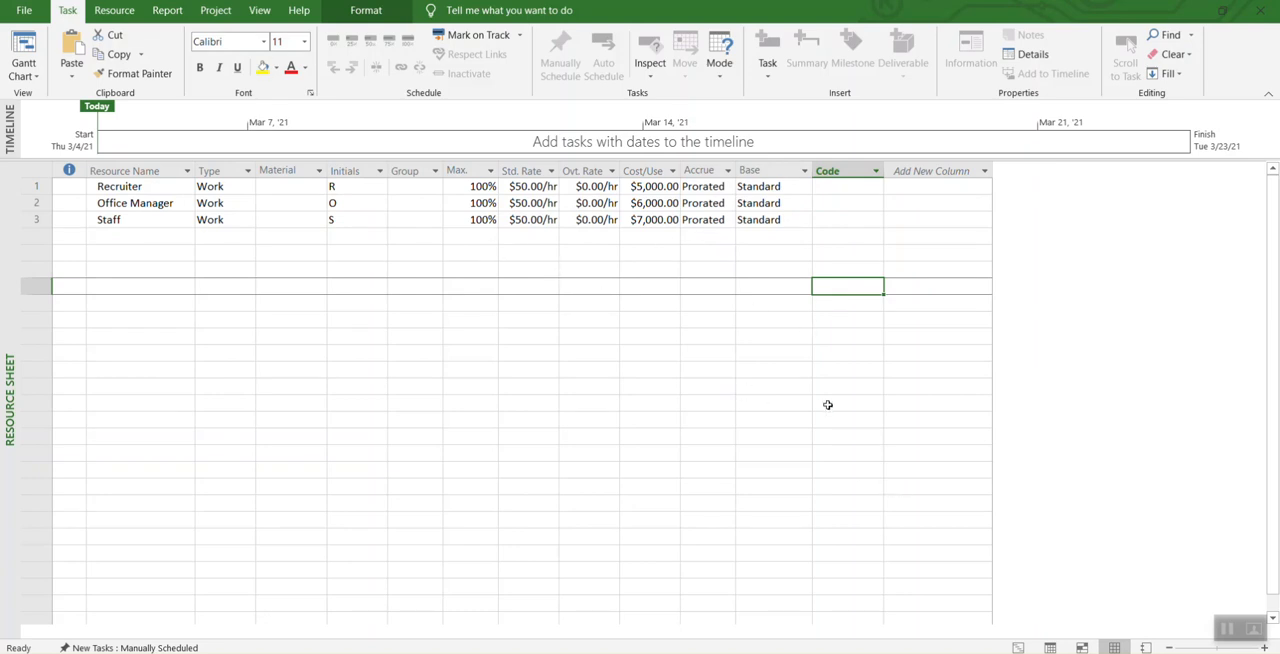
Step: Switch to the Resource Sheet and check that Recruiter shows in red as overallocated
{"action": "left_click", "coordinate": [36, 186]}
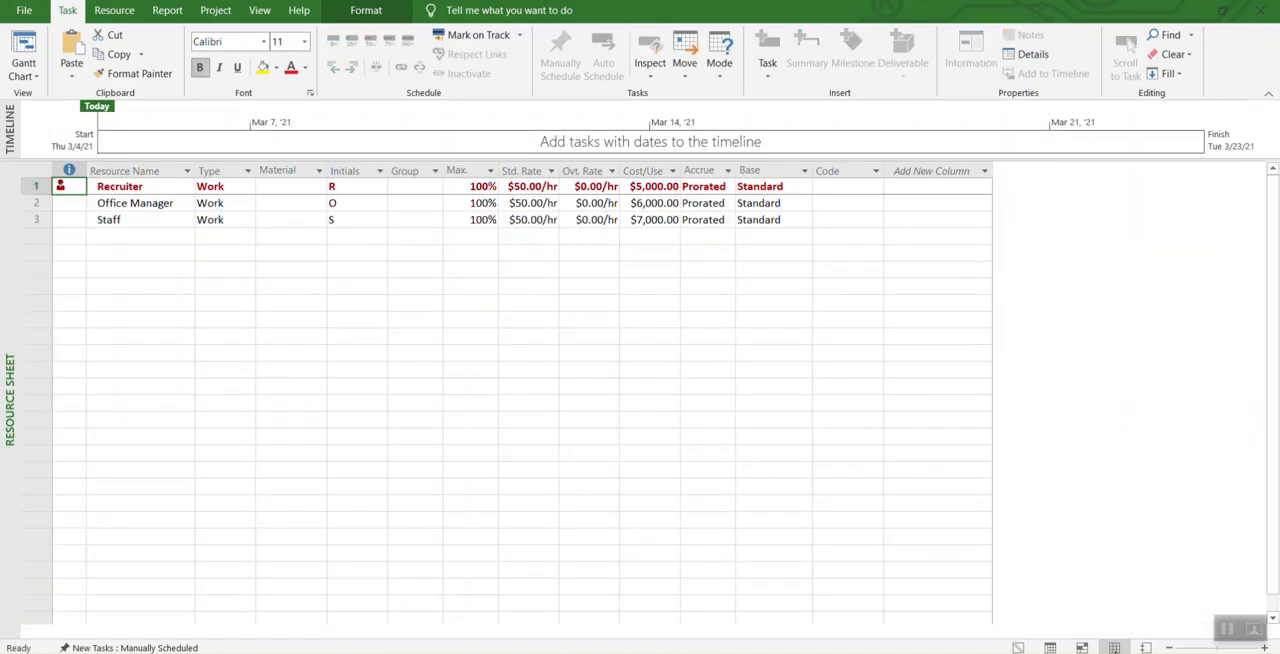